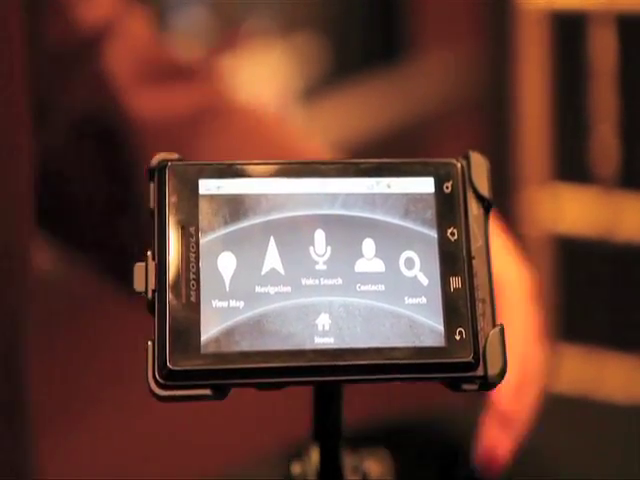
Launch Voice Search from the Car Dock home screen so the 'Speak now' prompt appears
left_click(317, 256)
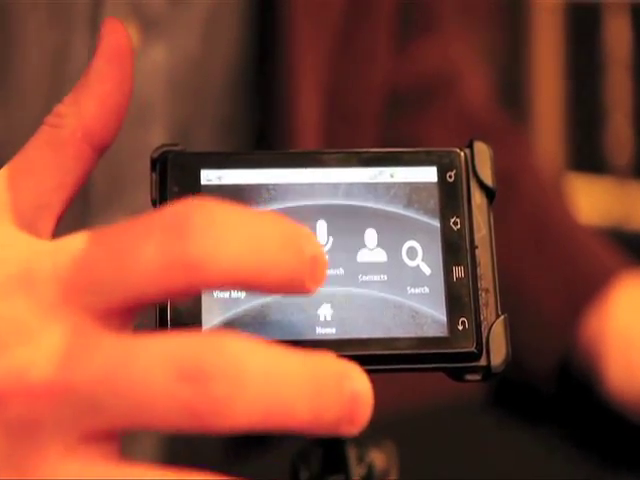
left_click(325, 238)
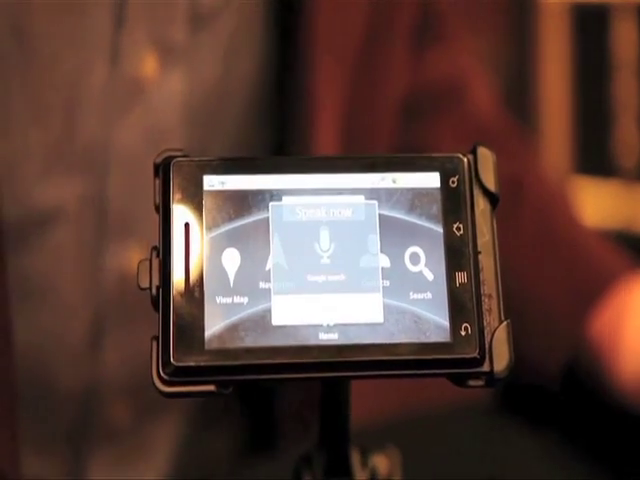